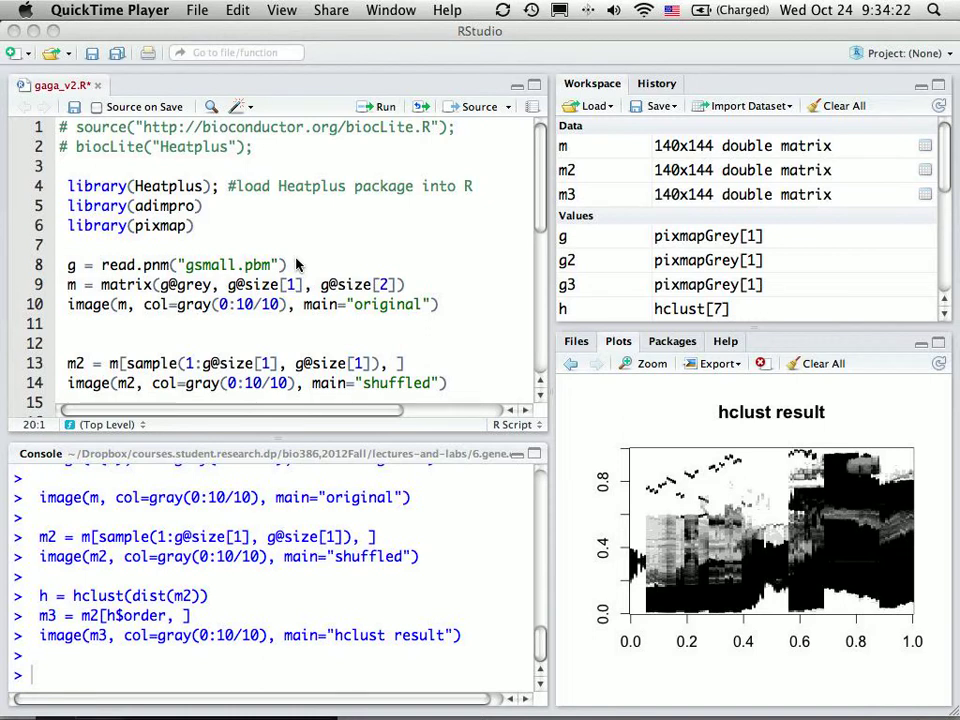
mouse_move(76, 190)
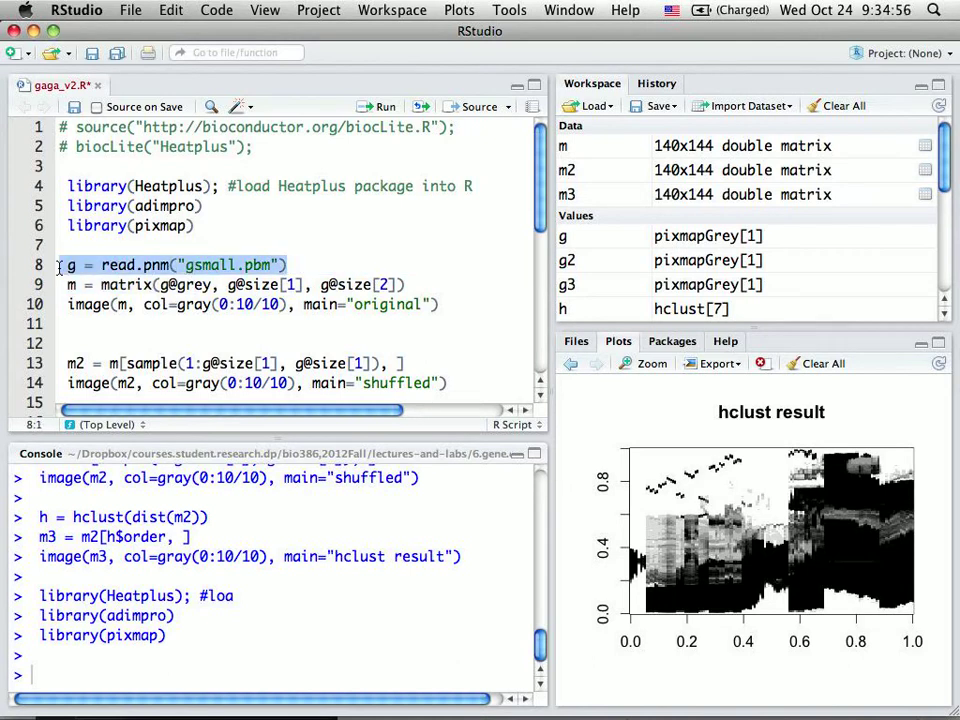
Step: Read the picture file into matrix m and plot it as the image titled "original"
left_click(384, 106)
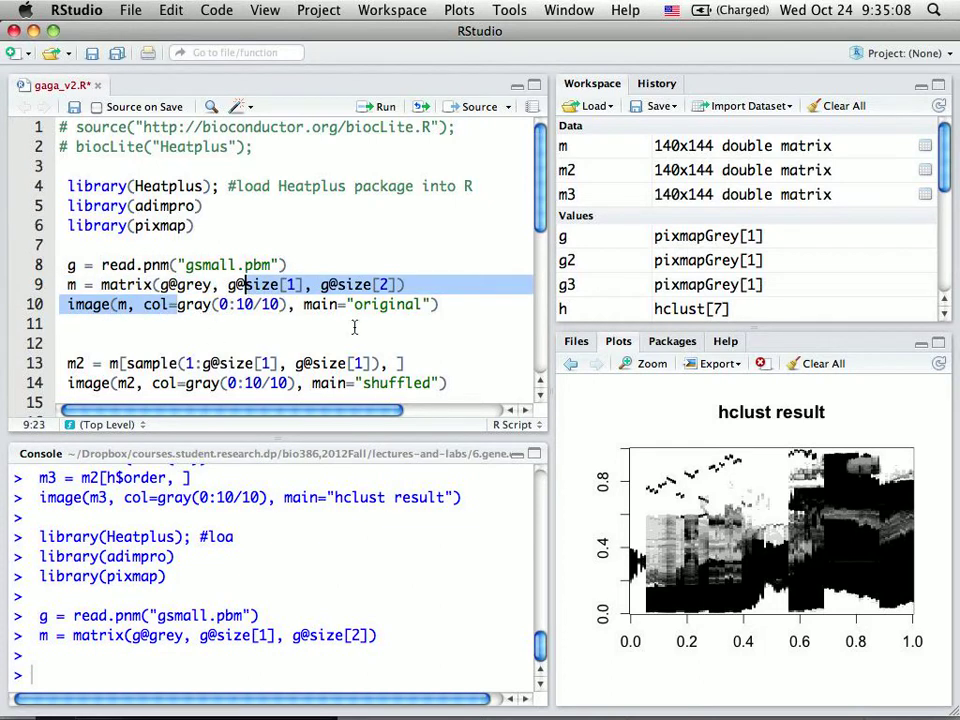
left_click(404, 284)
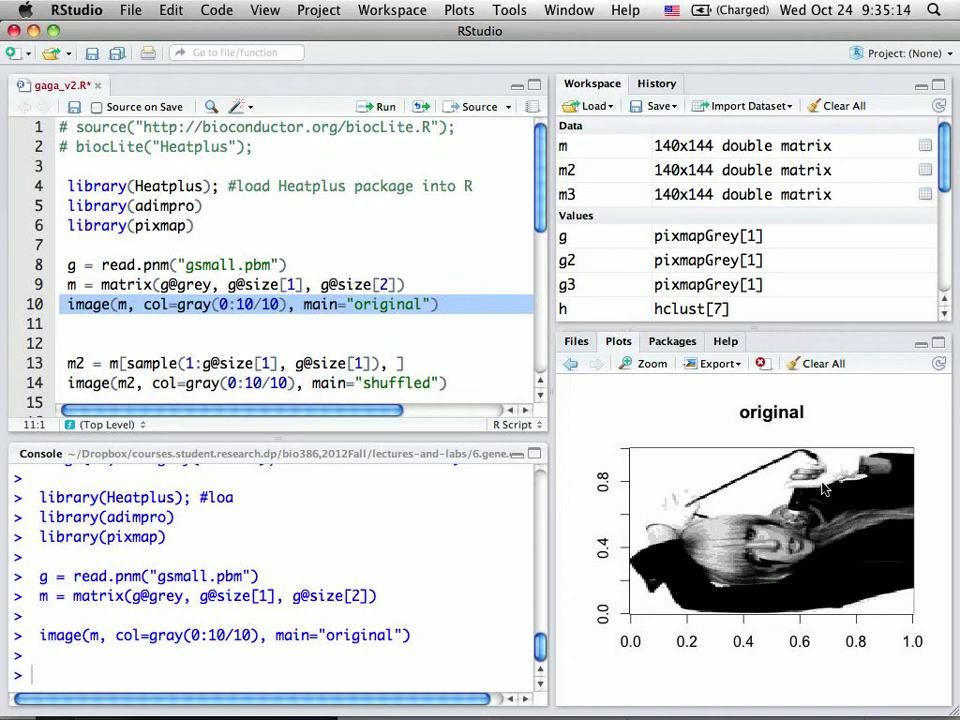
left_click(652, 364)
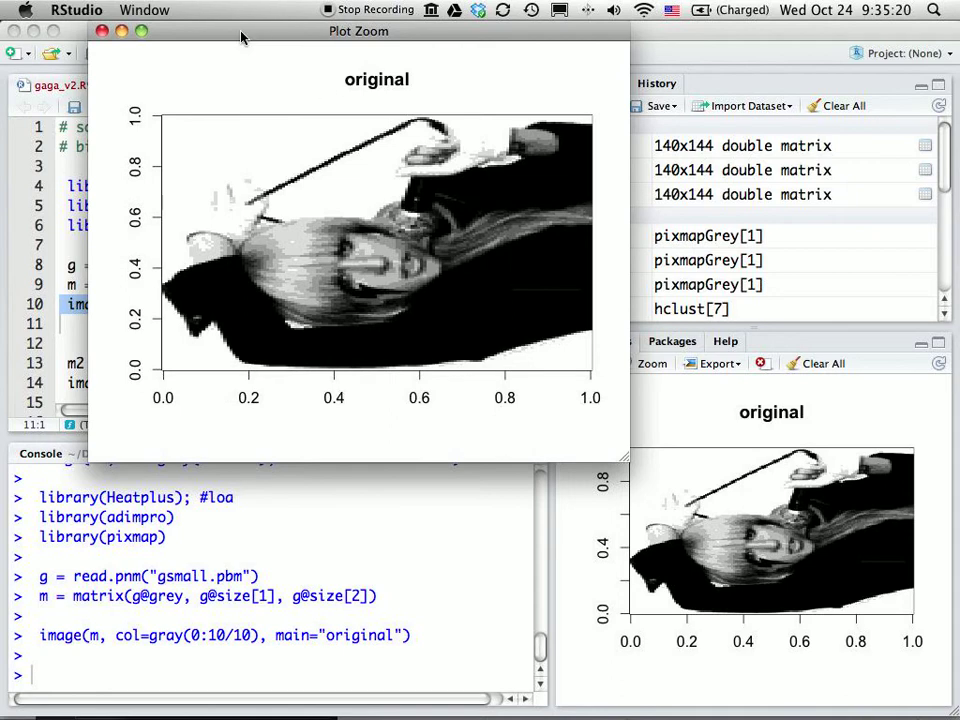
left_click_drag(358, 32, 584, 142)
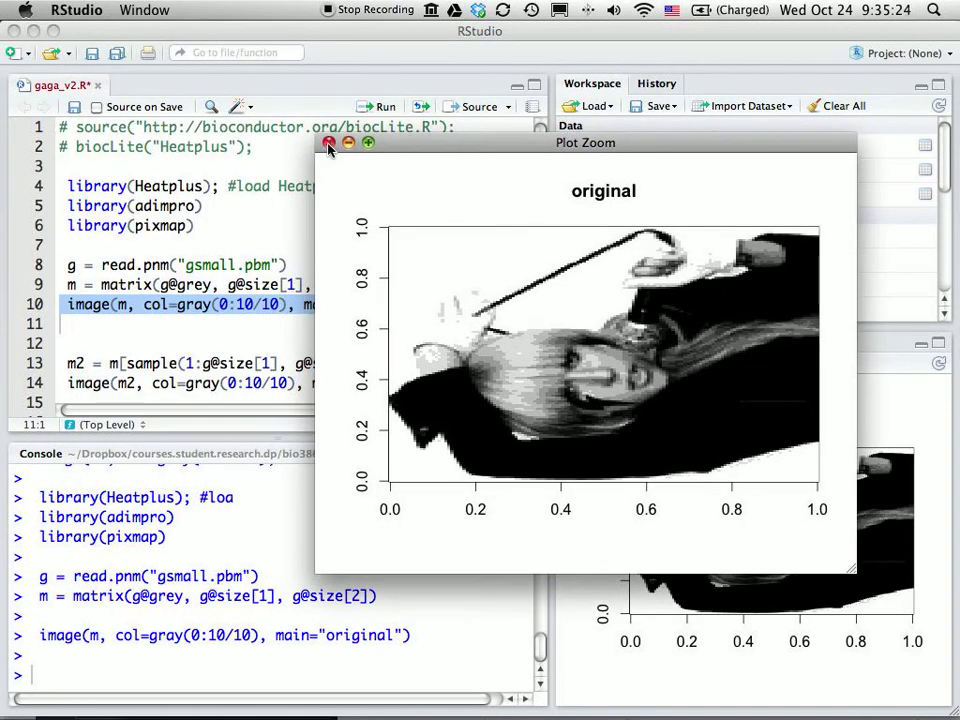
left_click(330, 144)
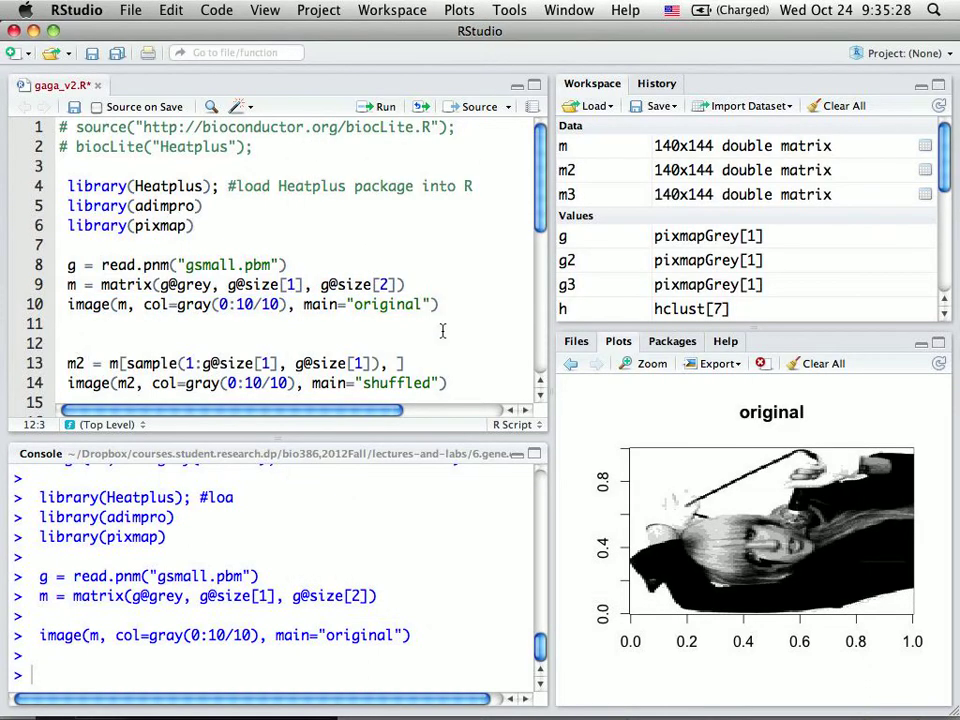
scroll("down", 3)
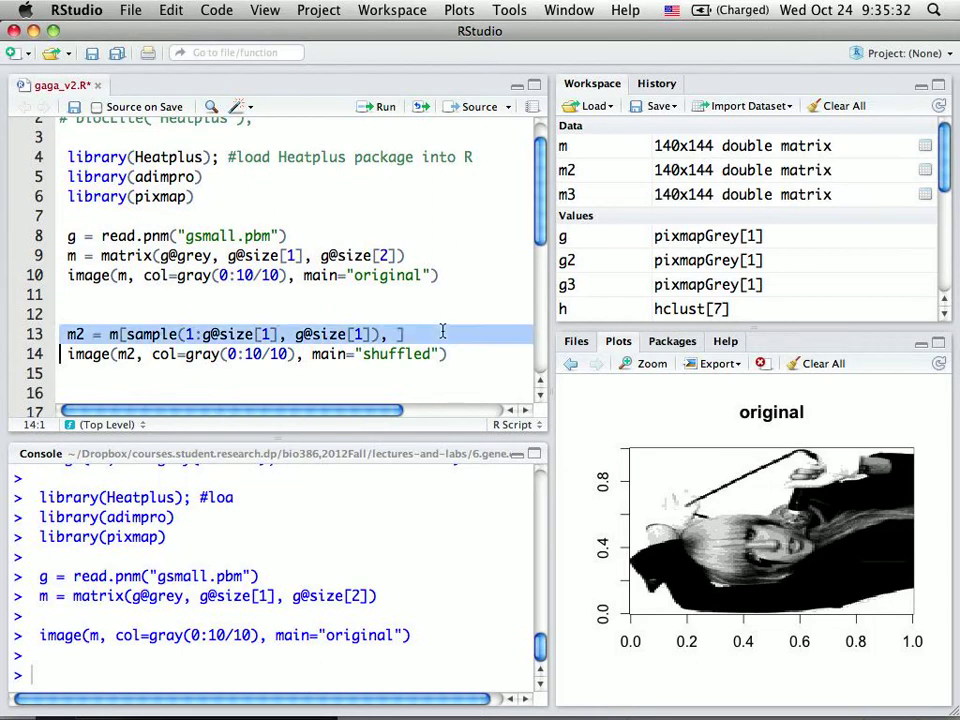
Step: Shuffle the rows of m with sample() into m2 and plot it as "shuffled"
left_click(130, 334)
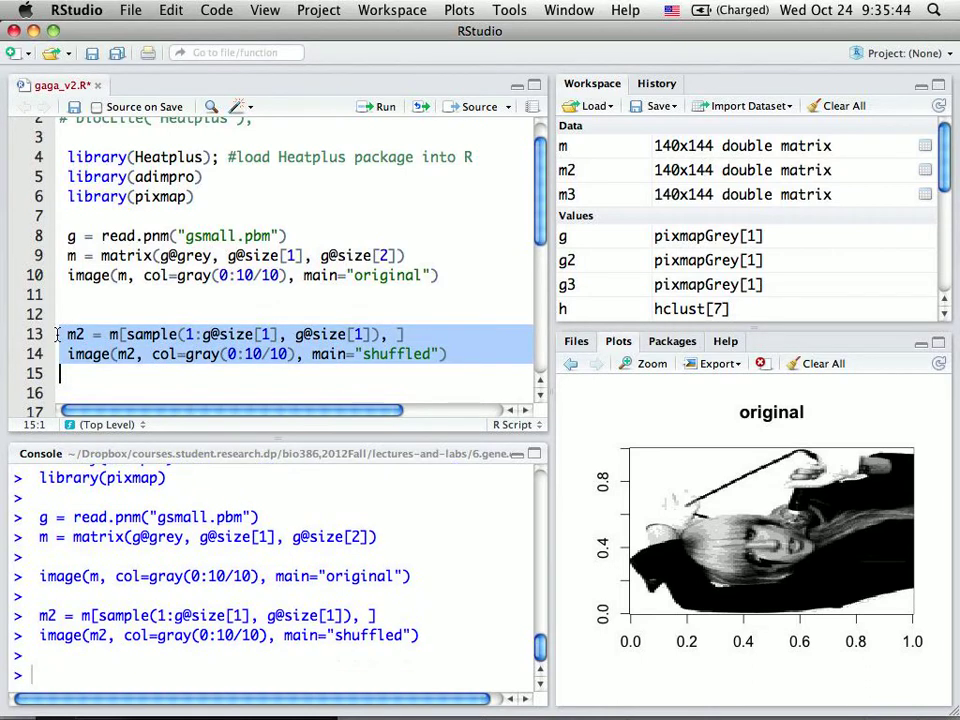
left_click(384, 106)
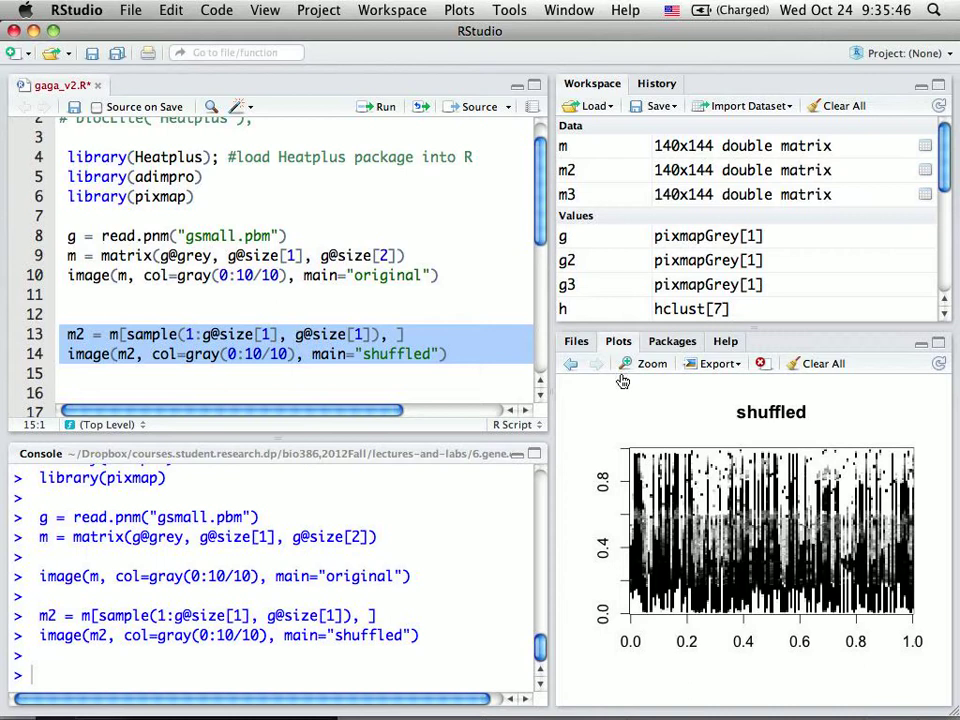
left_click(652, 364)
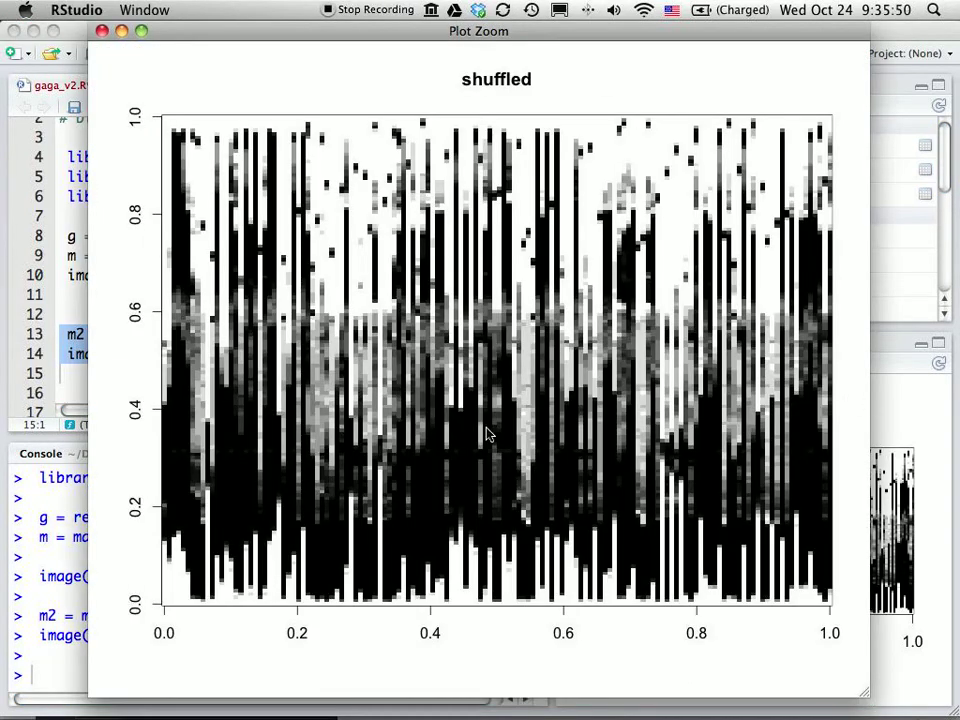
mouse_move(252, 284)
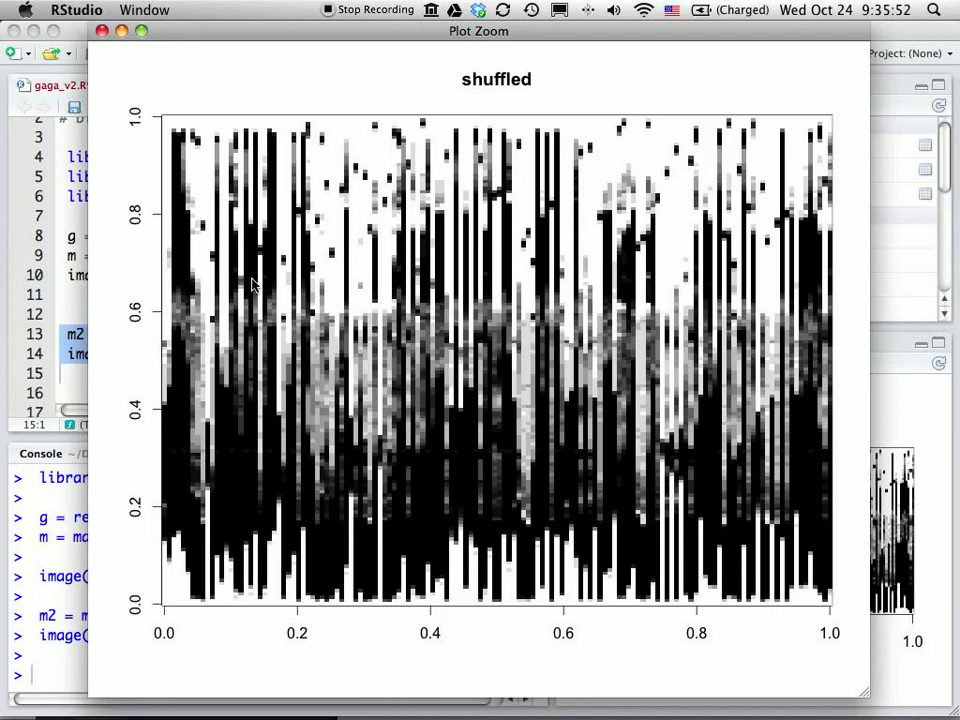
mouse_move(248, 288)
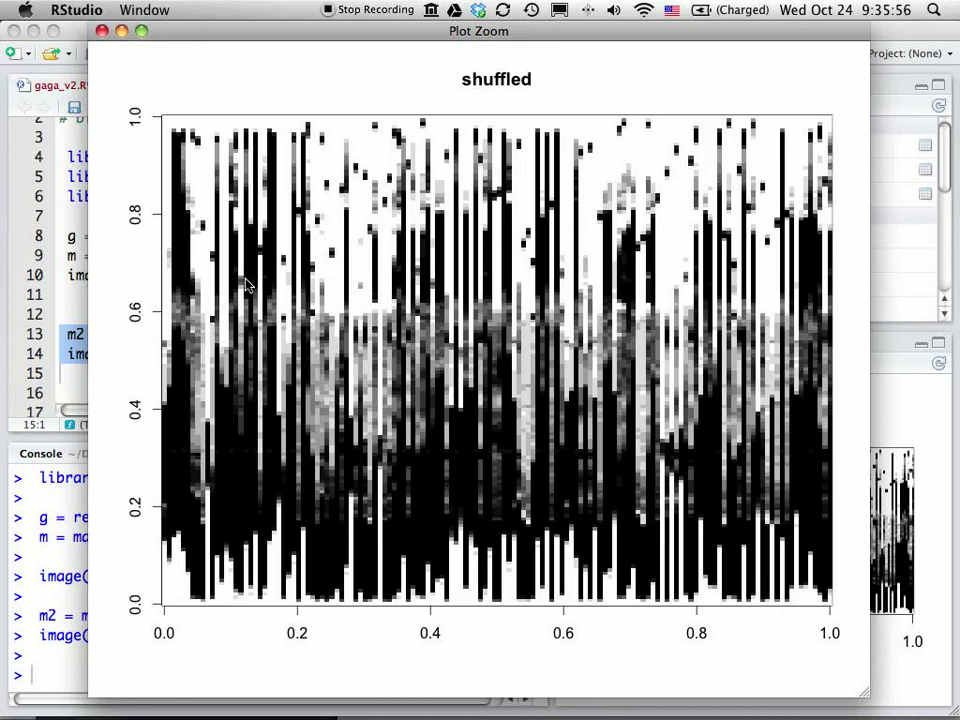
mouse_move(688, 444)
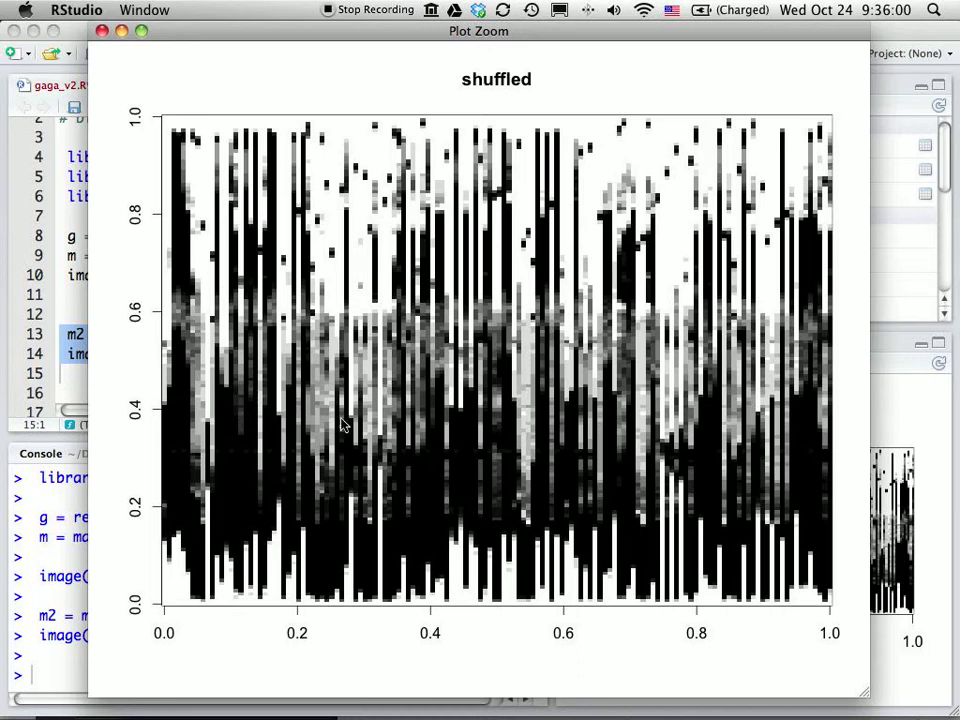
mouse_move(532, 404)
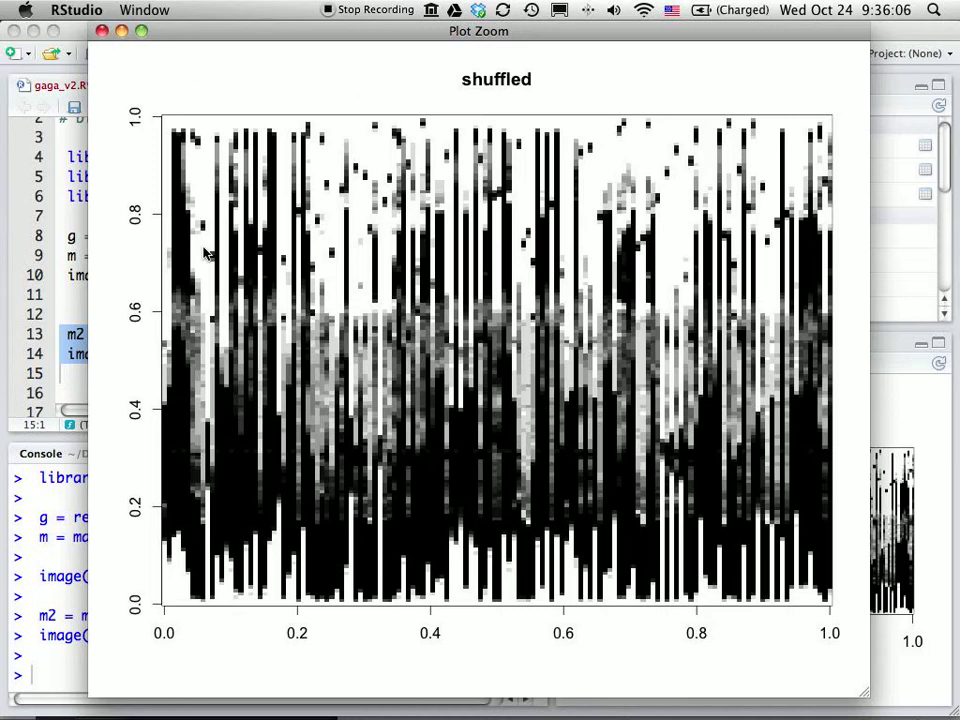
mouse_move(218, 292)
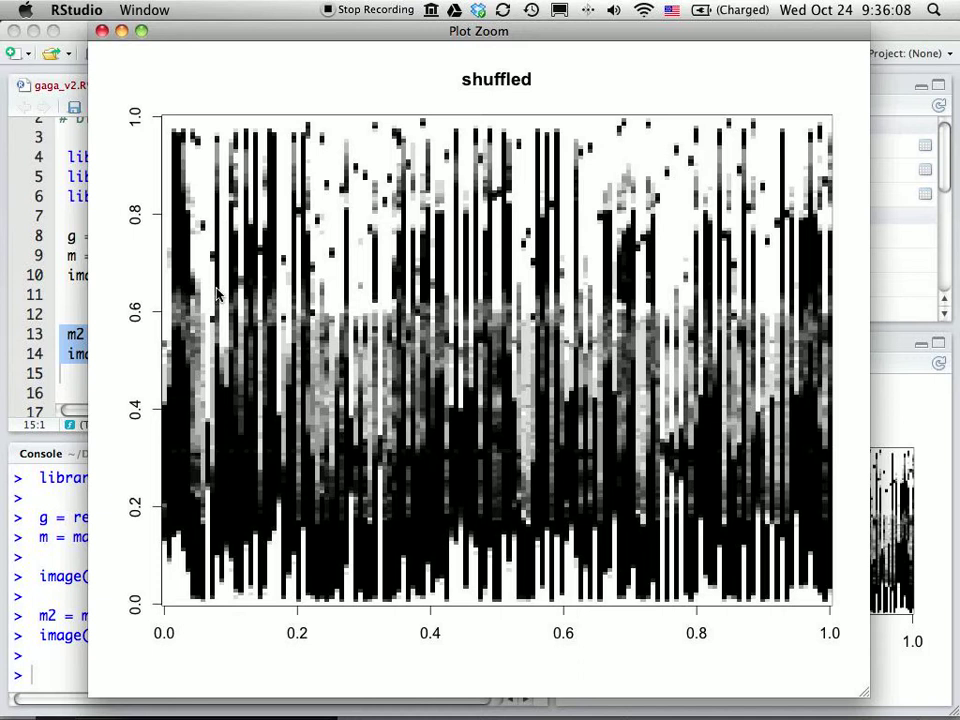
mouse_move(132, 280)
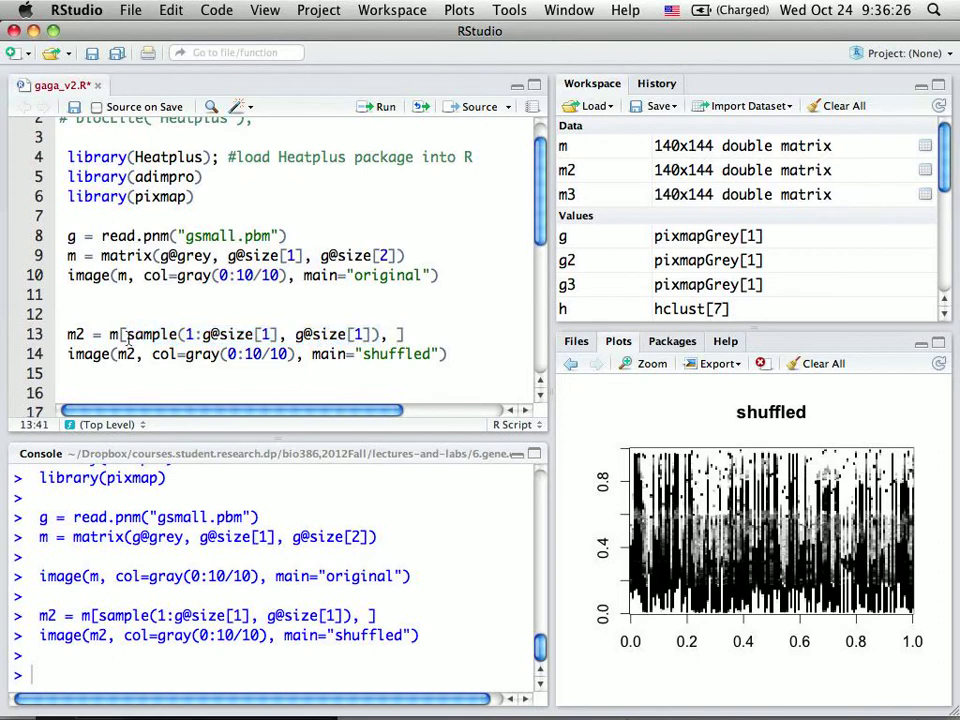
Step: Compute h = hclust(dist(m2)) on the shuffled rows
left_click_drag(126, 334, 384, 334)
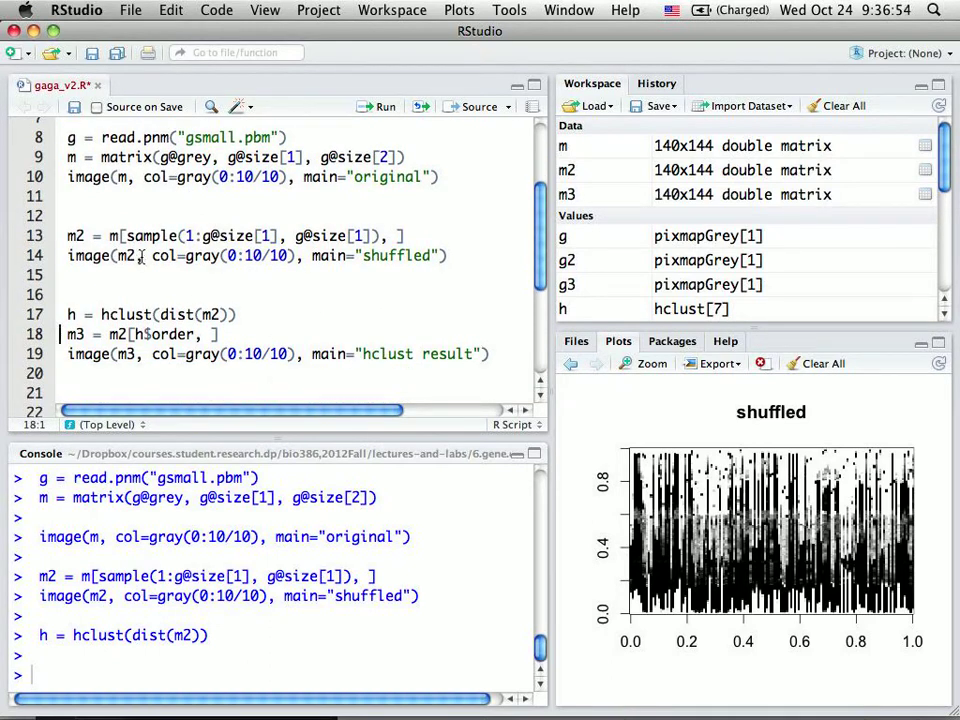
Step: Reorder m2 by h$order into m3 and plot it as "hclust result"
double_click(168, 334)
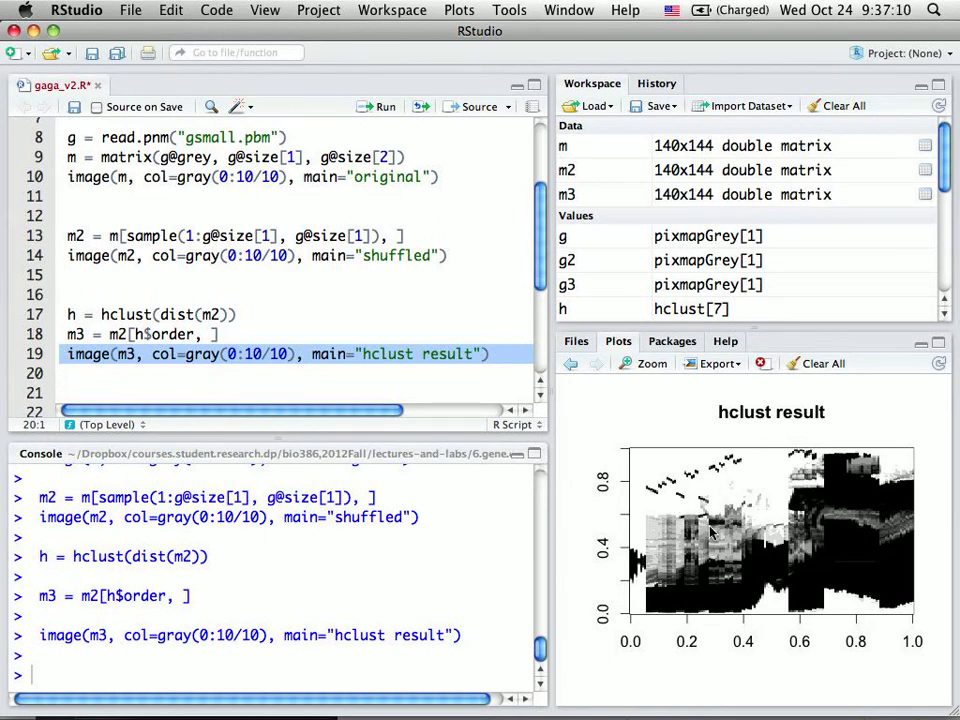
mouse_move(636, 436)
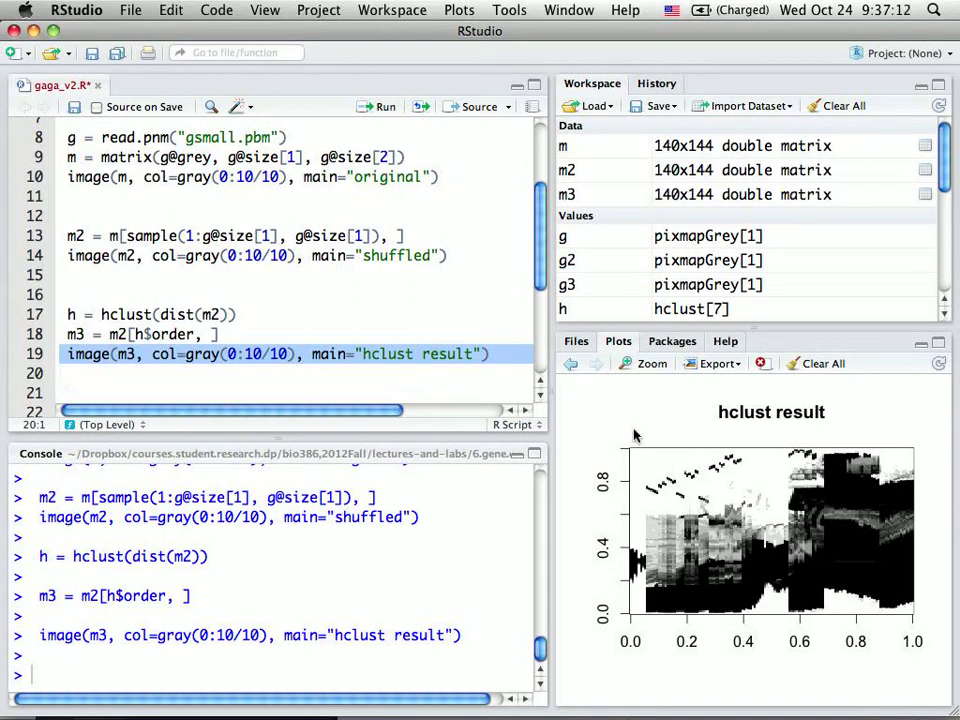
mouse_move(592, 388)
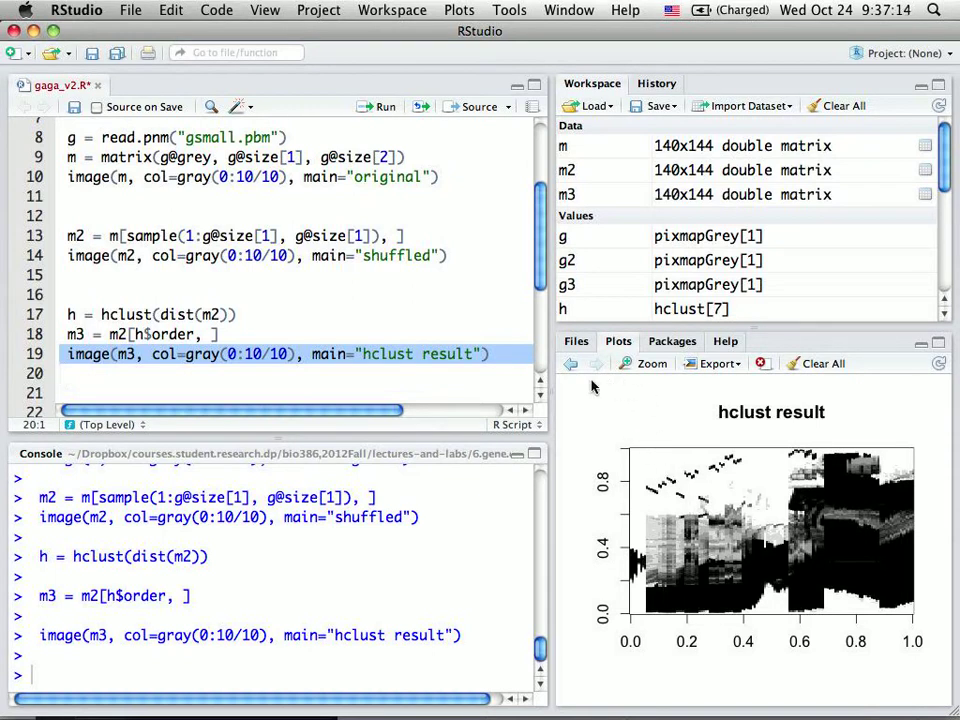
Step: Step through the original, hclust result and shuffled plots in the Plots pane to compare them
left_click(570, 364)
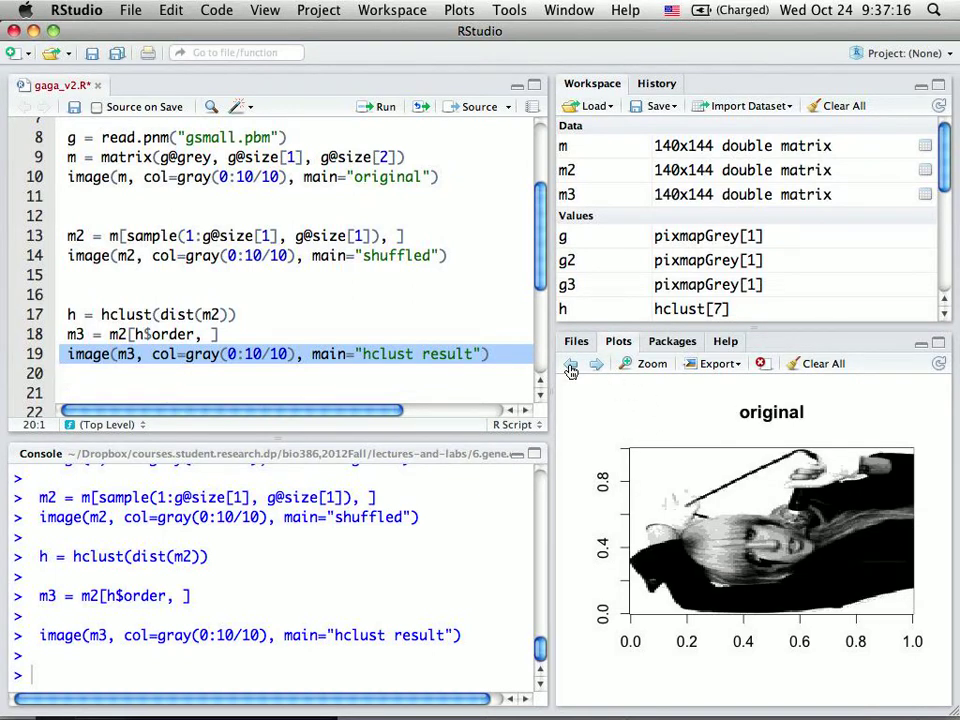
left_click(572, 364)
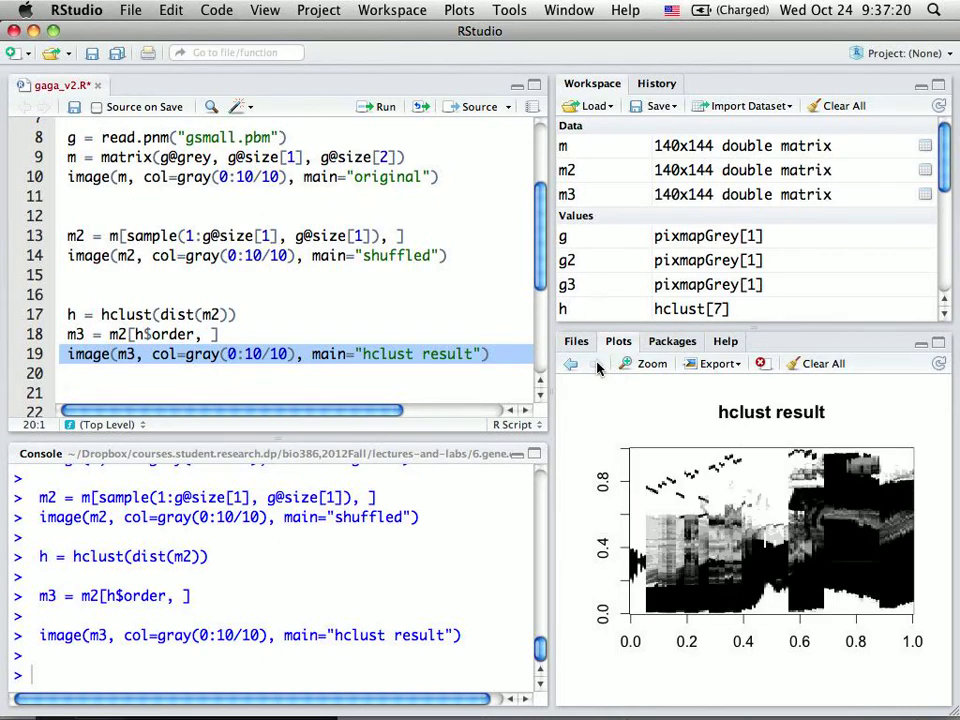
mouse_move(700, 530)
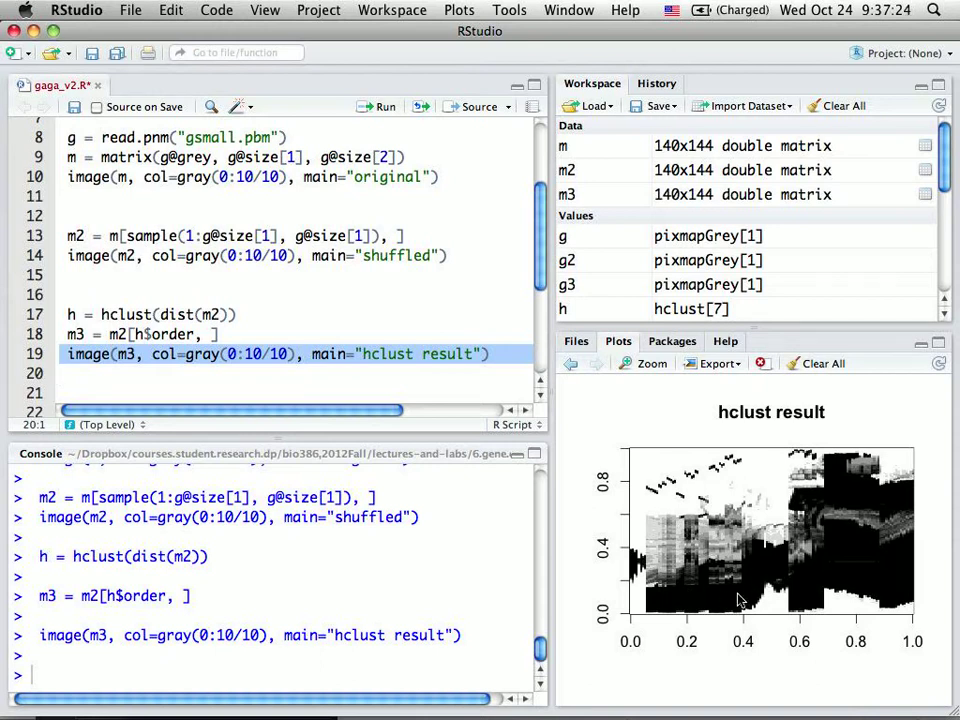
mouse_move(880, 574)
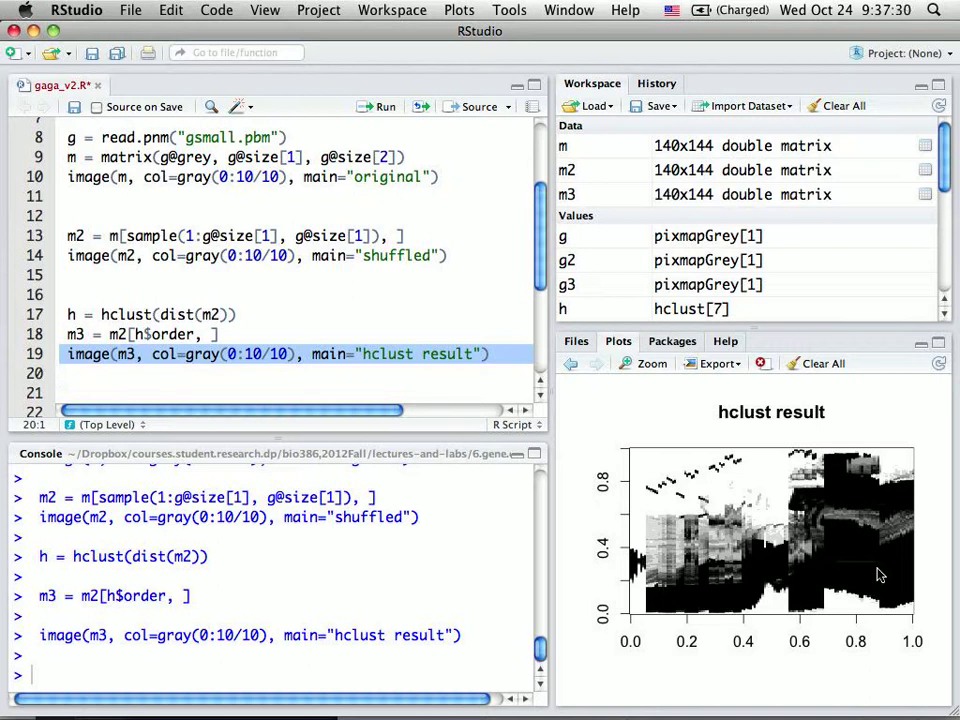
mouse_move(932, 414)
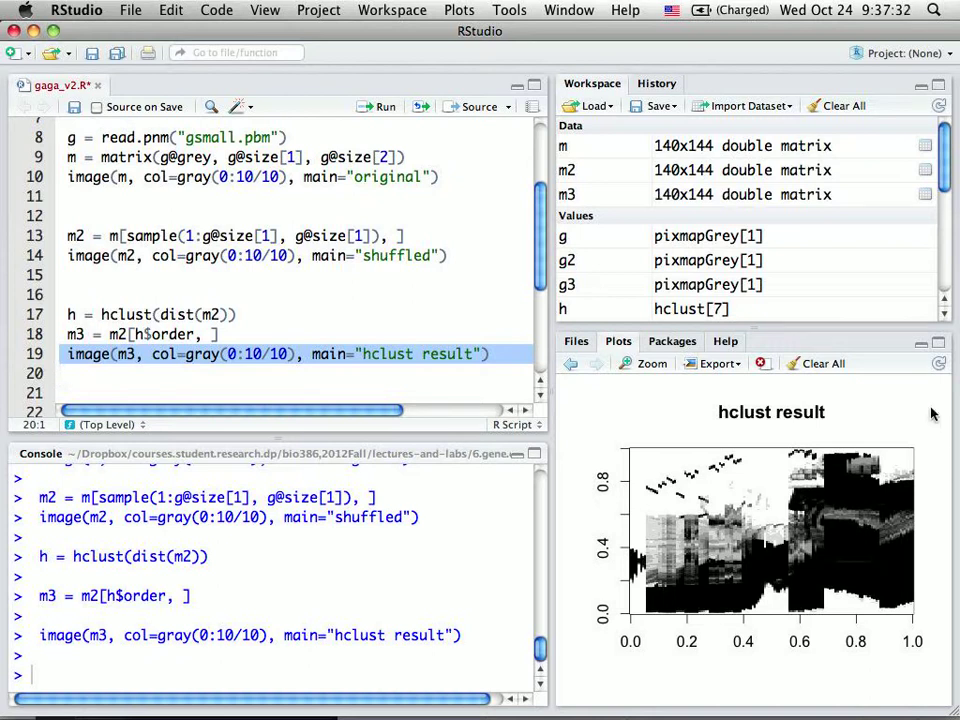
left_click(570, 364)
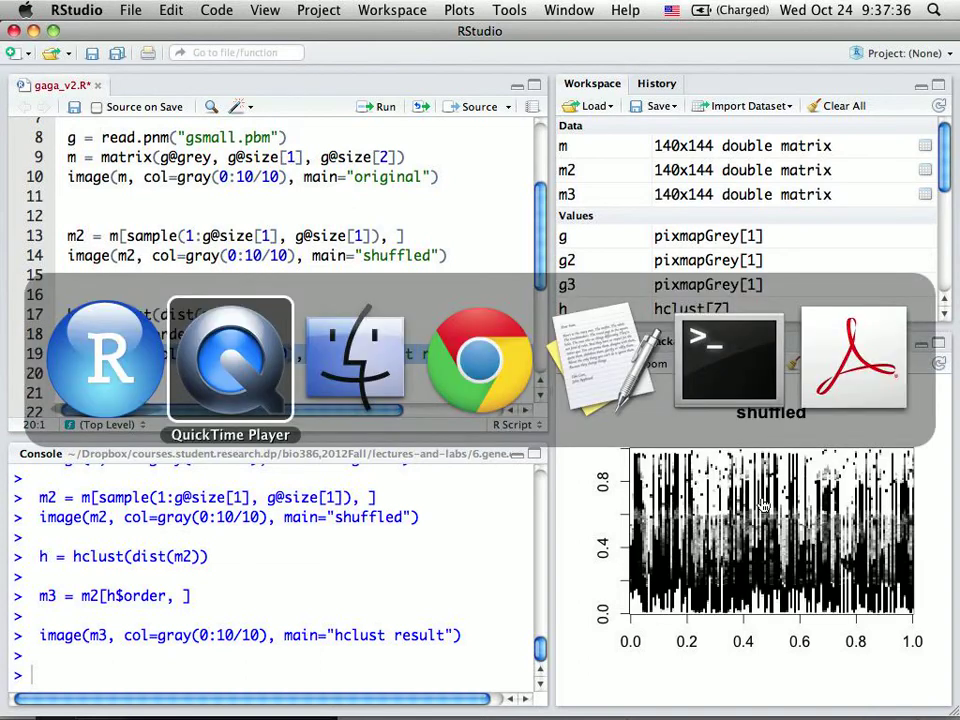
Step: Open gaga-hclust.pptx from the gaga folder in Finder
left_click(354, 360)
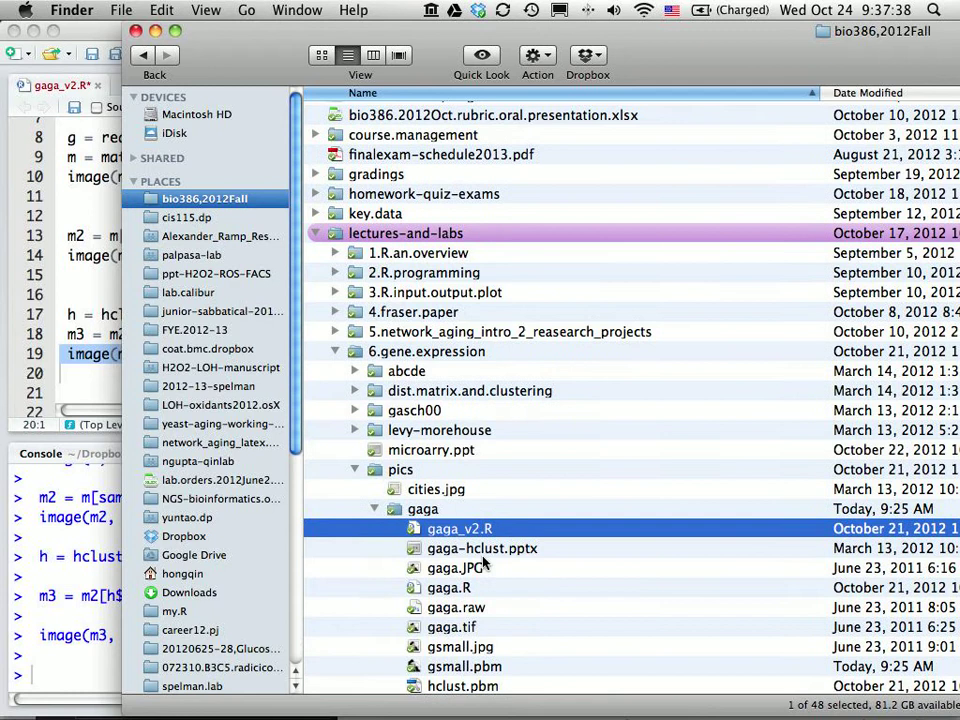
left_click(482, 548)
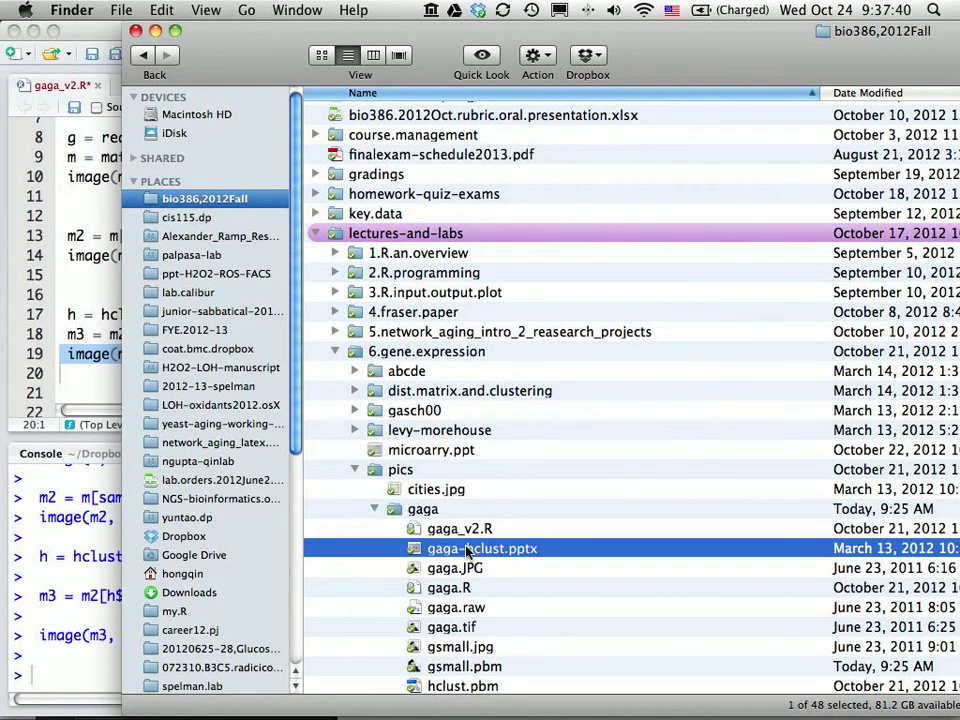
double_click(484, 548)
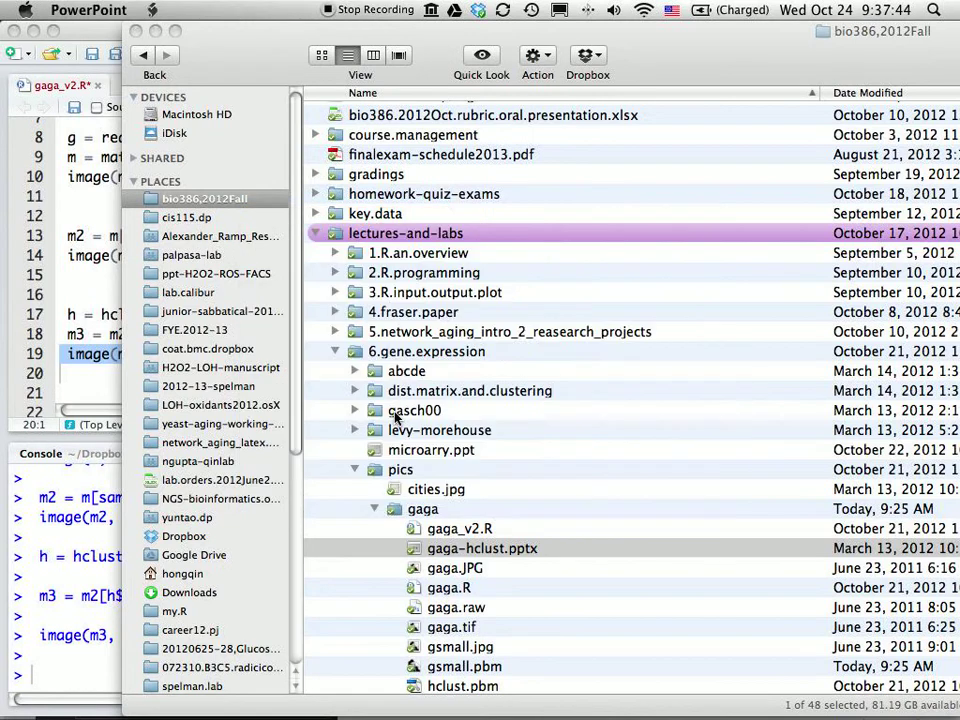
Step: Display the slide comparing the Before, Shuffle by rows and Clustering by rows images
double_click(484, 548)
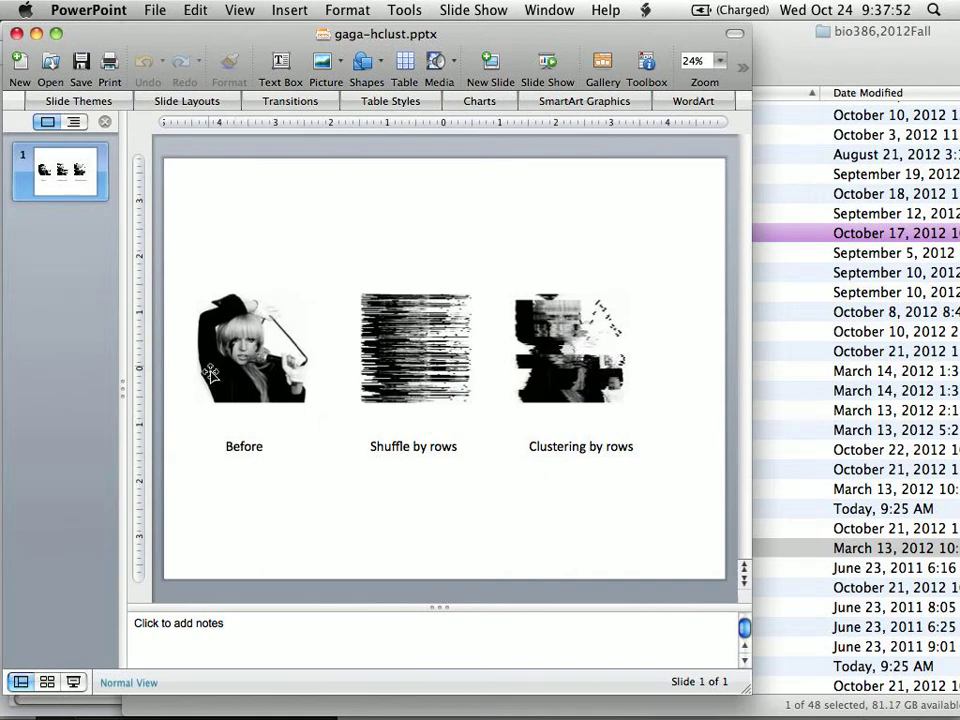
mouse_move(220, 356)
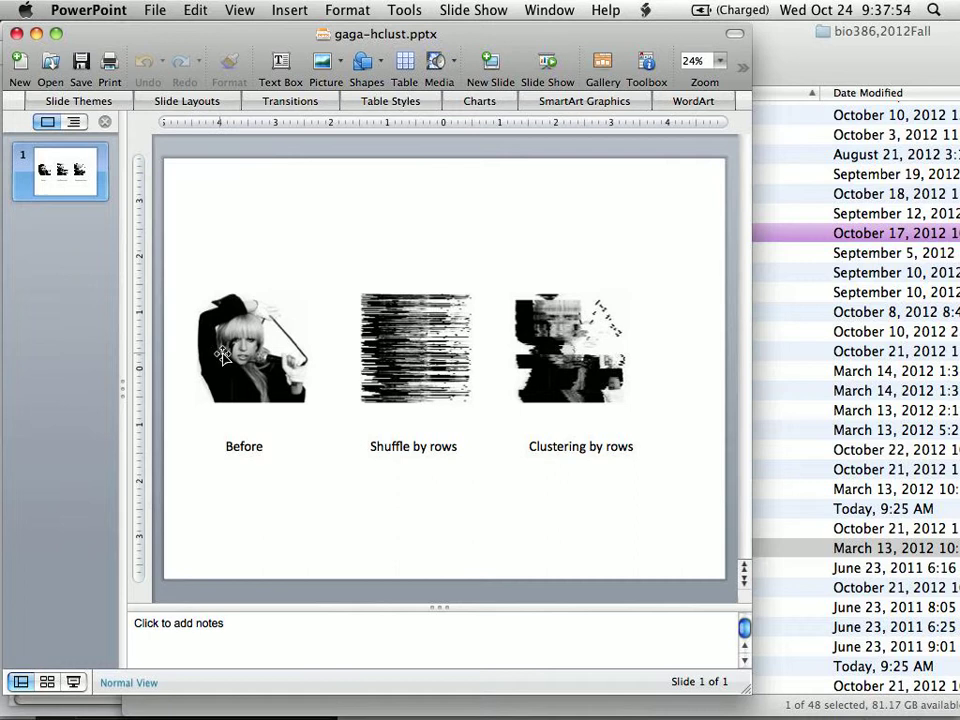
mouse_move(364, 298)
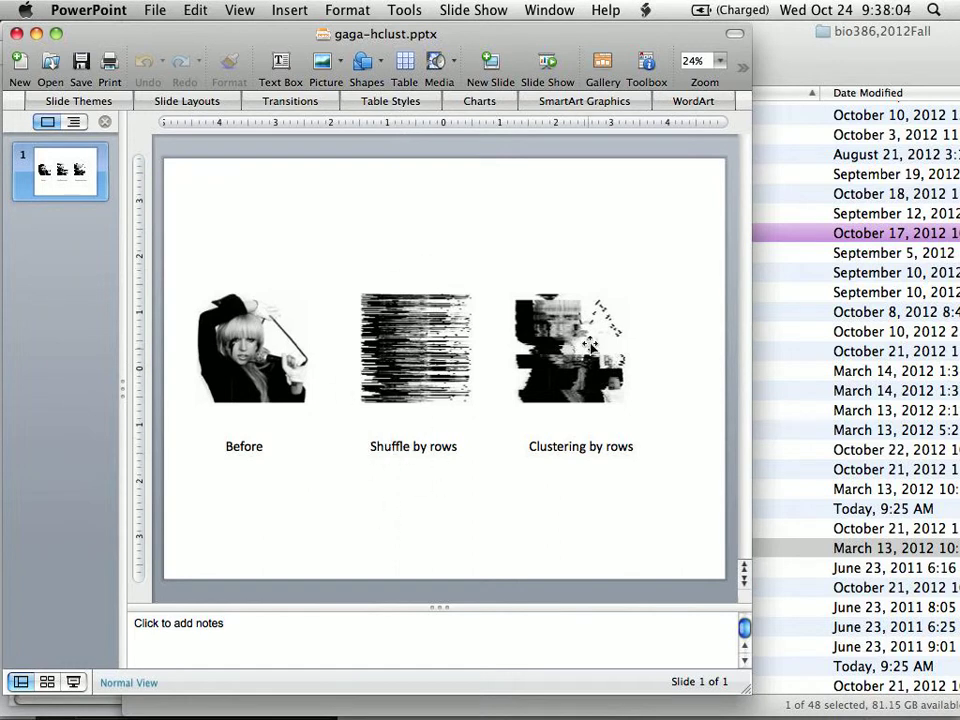
mouse_move(576, 300)
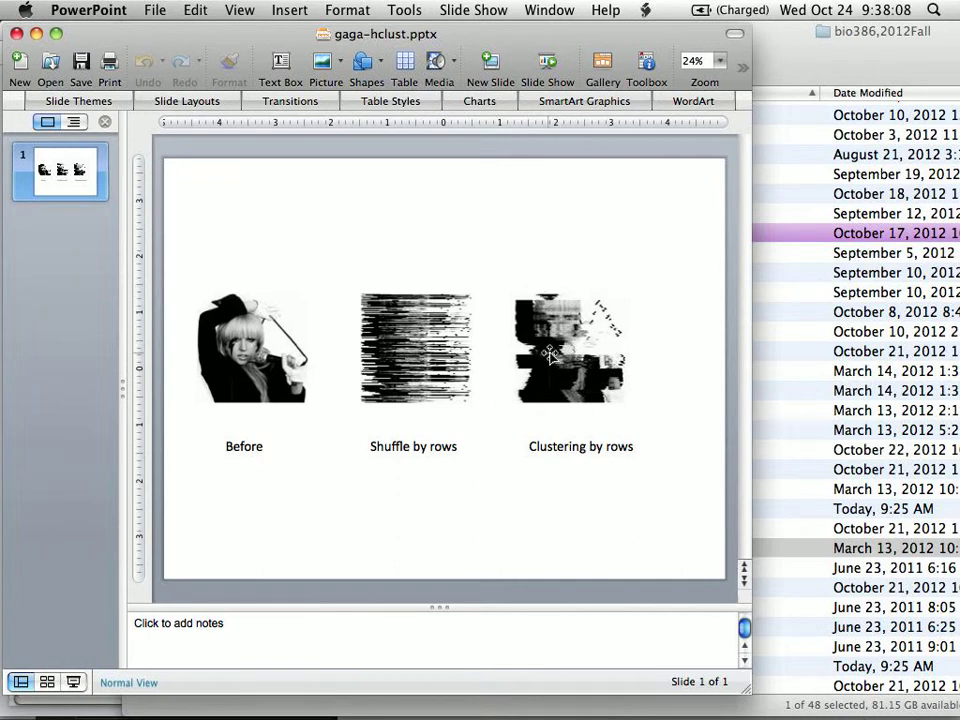
mouse_move(584, 340)
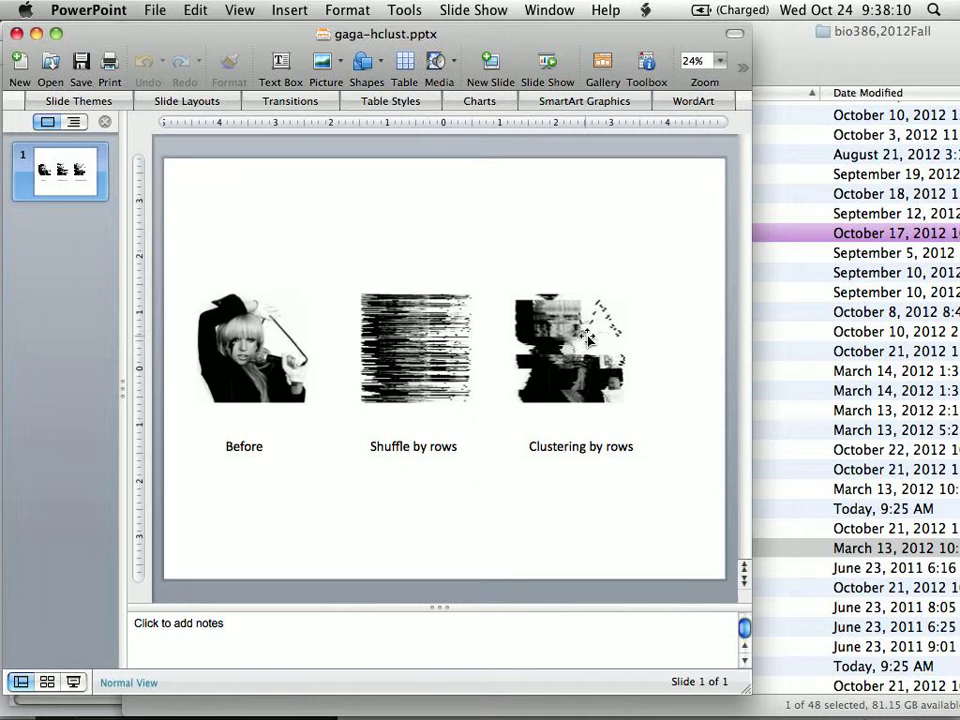
mouse_move(256, 356)
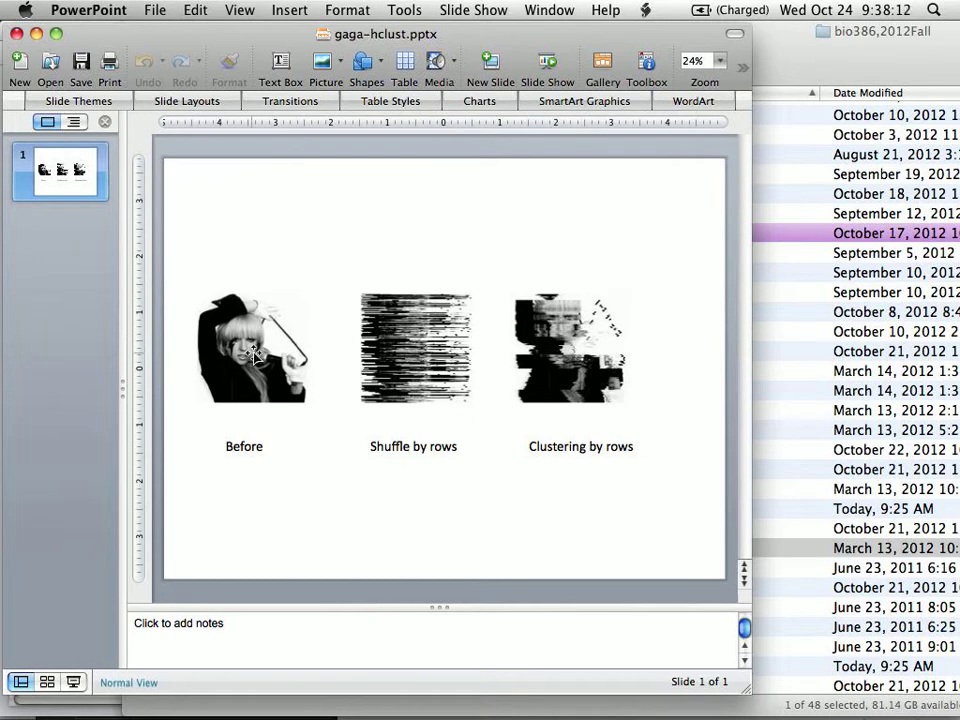
mouse_move(508, 388)
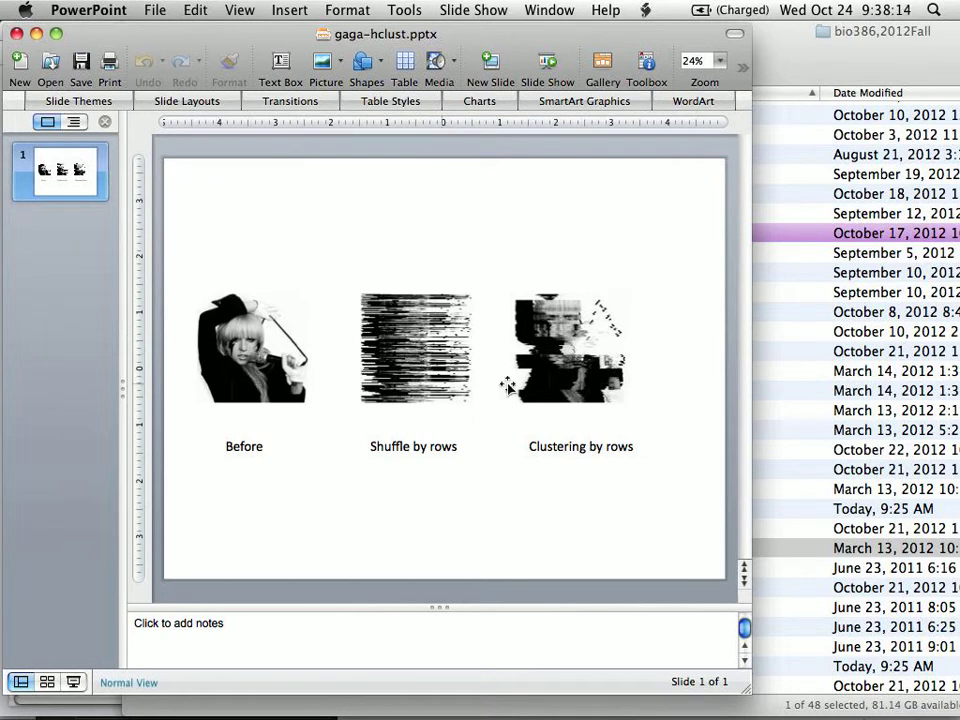